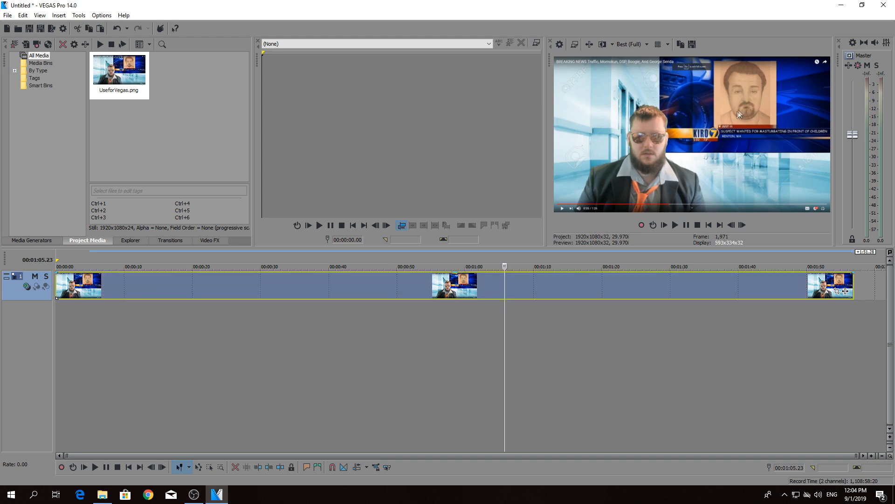
Open the news image track's context menu to duplicate the track
right_click(580, 288)
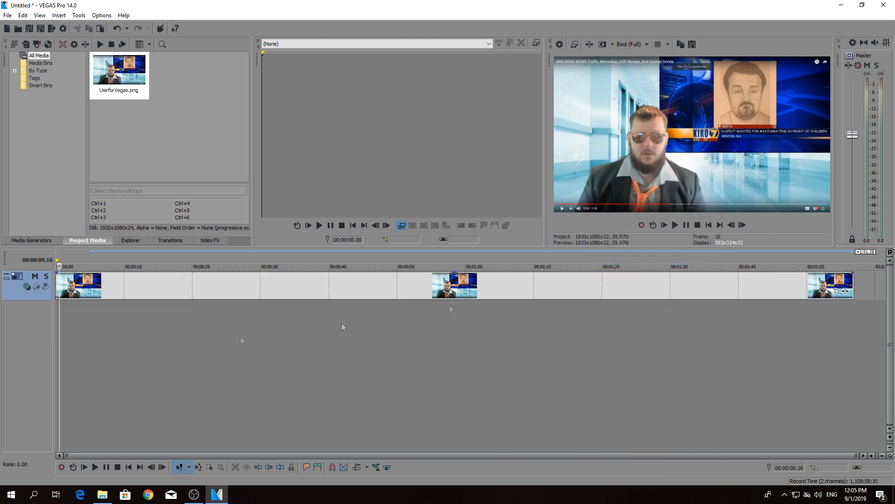
mouse_move(730, 225)
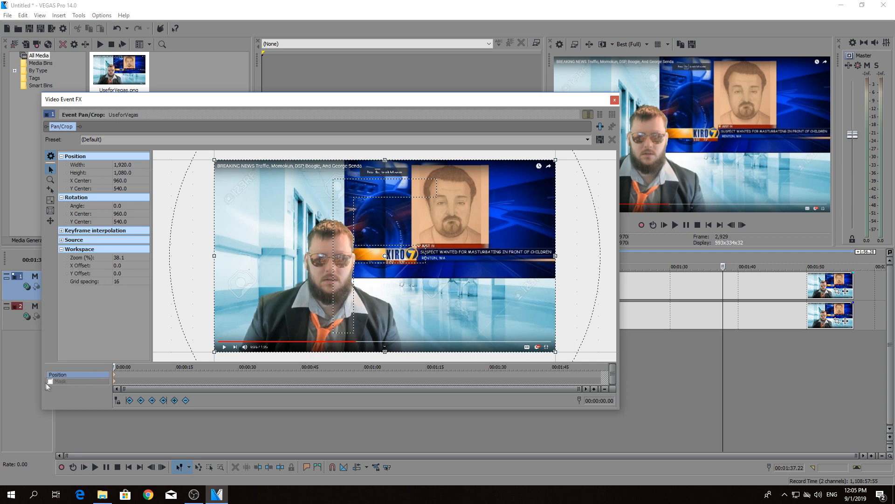
Enable the mask on the top event and switch to the rectangle mask tool
click(60, 381)
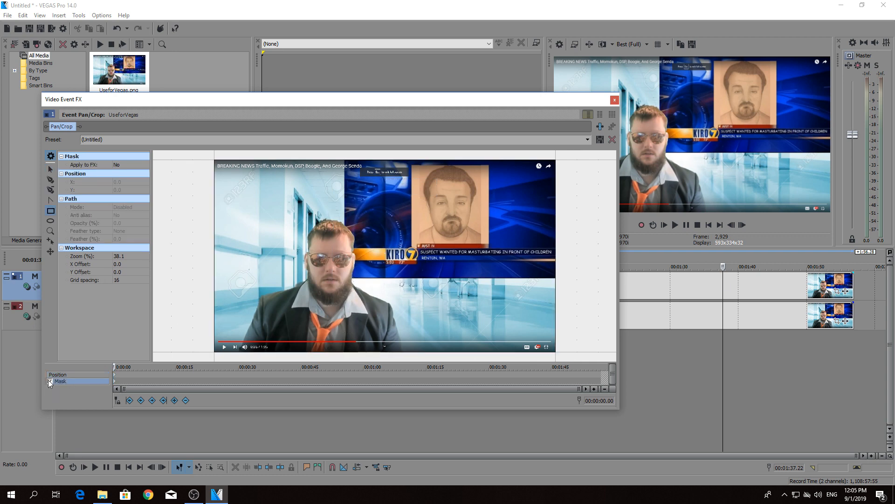
click(50, 381)
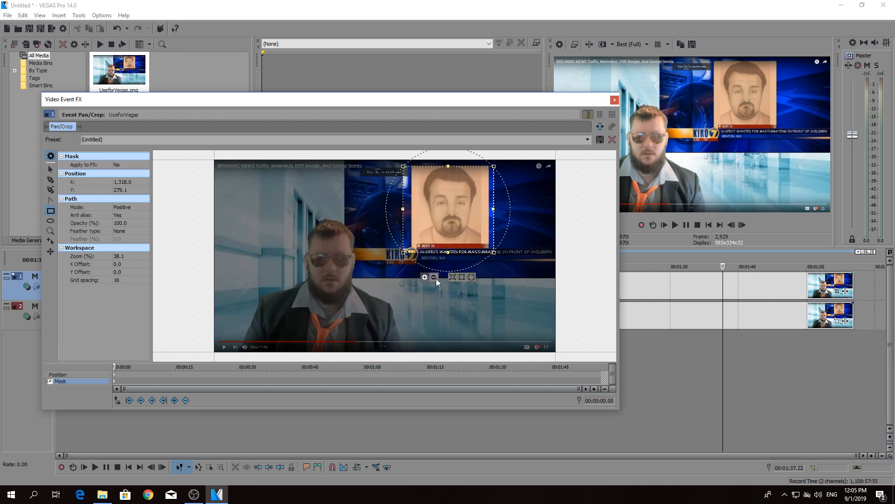
mouse_move(433, 279)
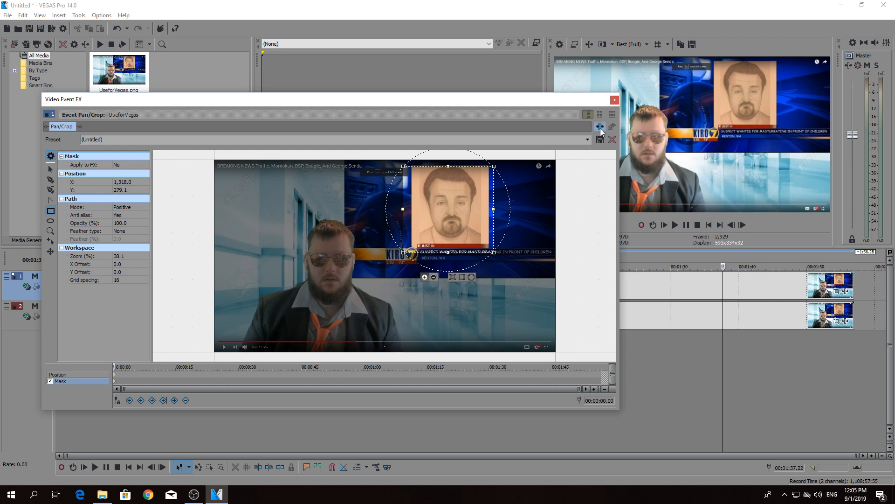
Add the VEGAS Defocus effect from the Blur folder to the top event
click(600, 127)
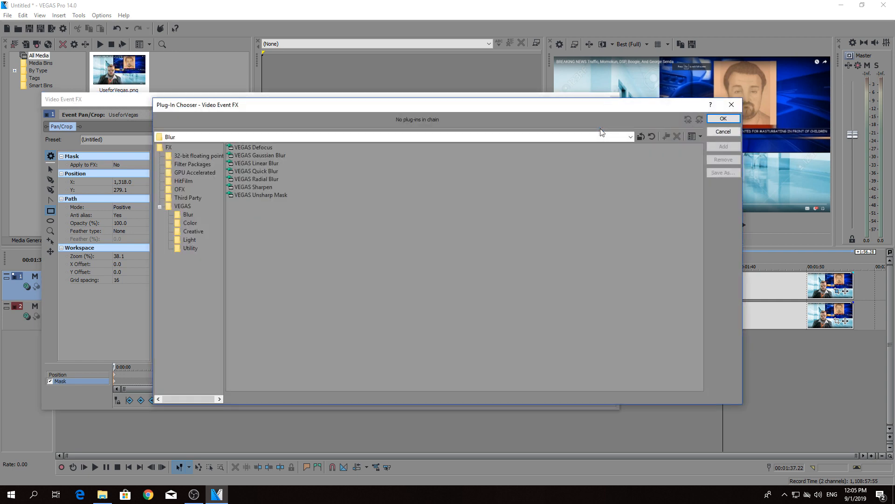
click(252, 147)
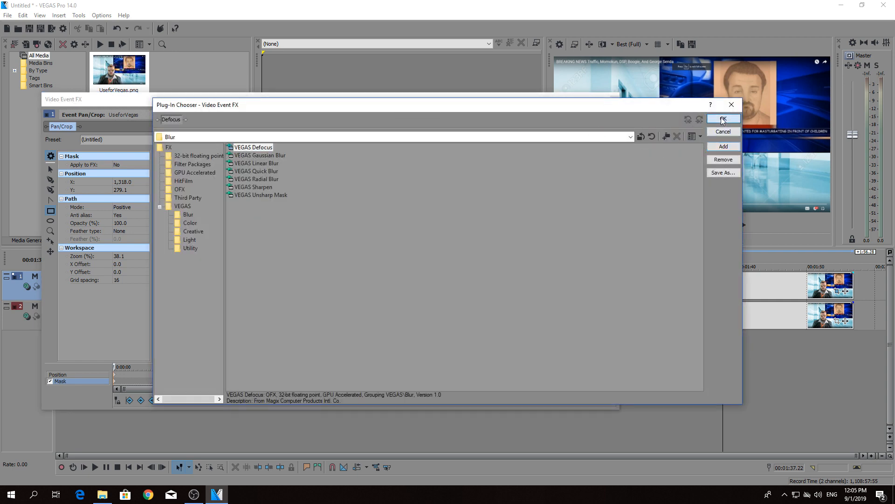
click(724, 119)
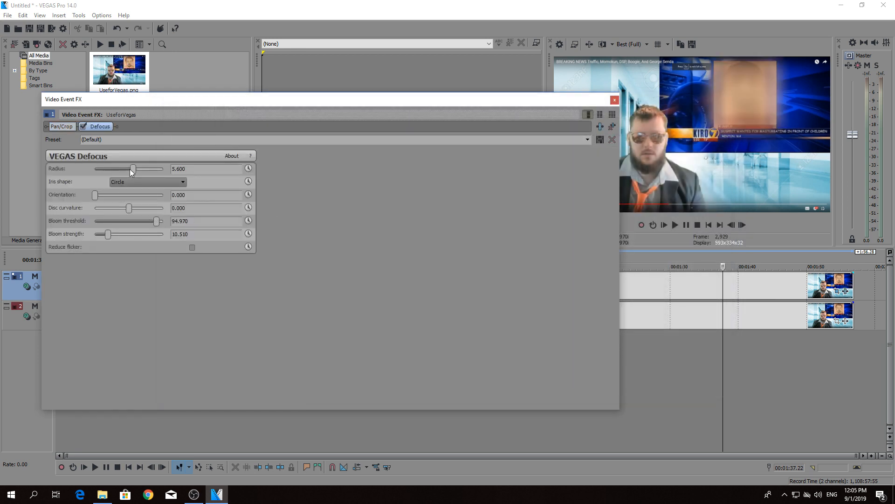
Set the Defocus radius to about 4.7
drag(133, 169, 112, 168)
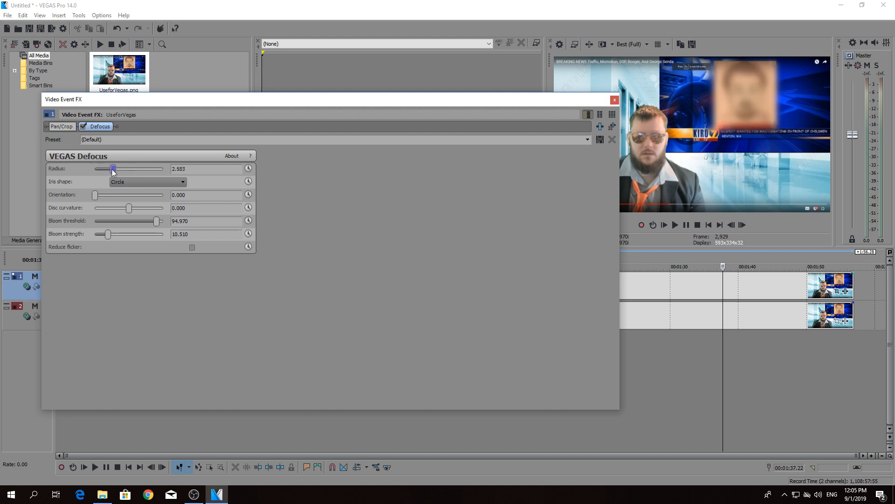
drag(112, 169, 127, 168)
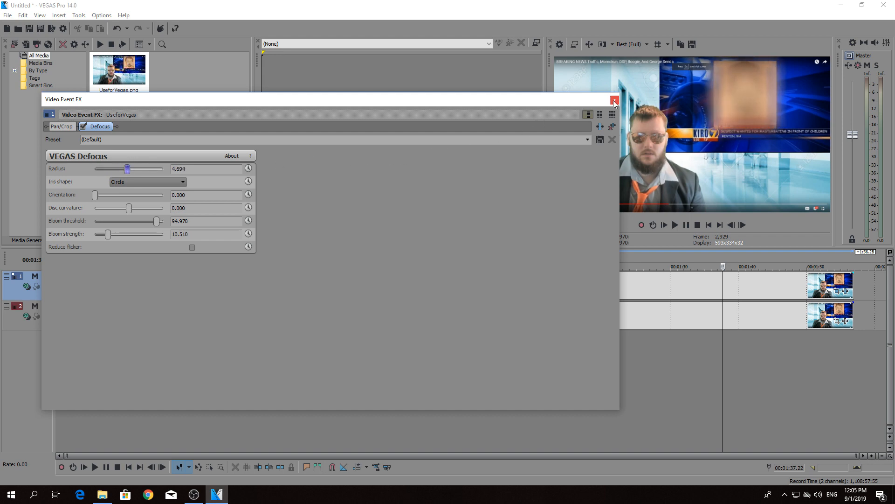
click(615, 100)
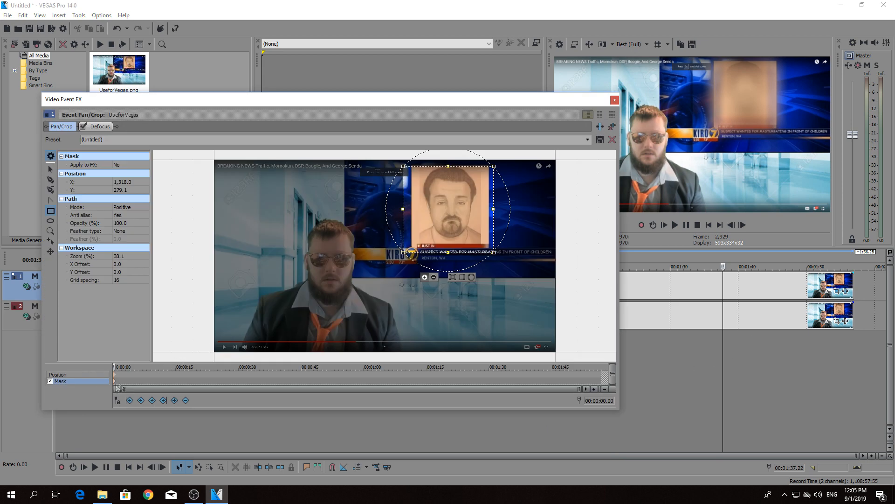
mouse_move(499, 262)
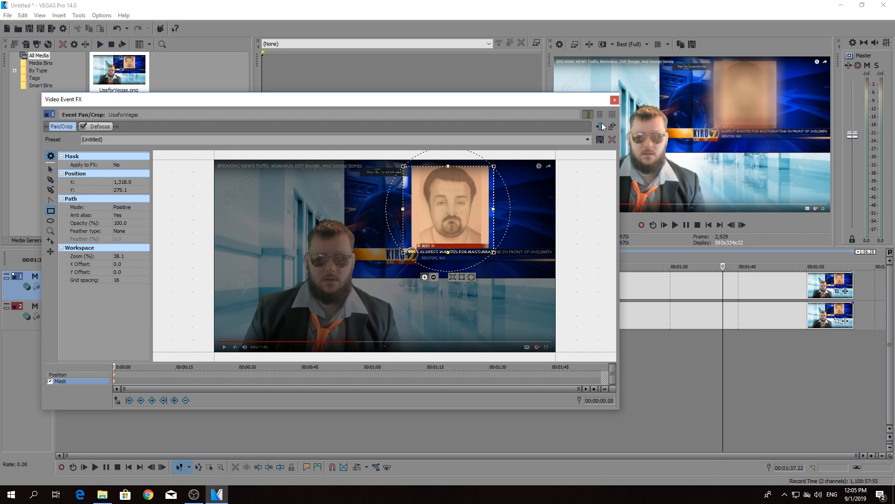
Close the Video Event FX window to show the blurred face in preview
click(615, 100)
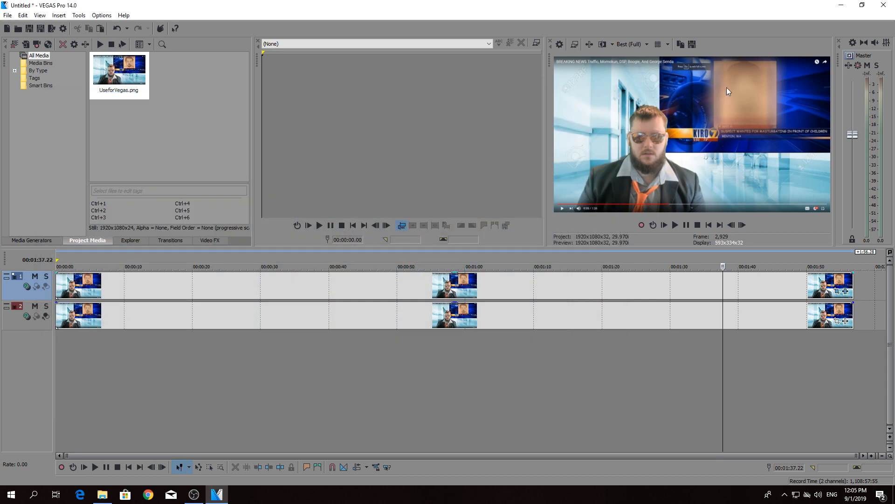